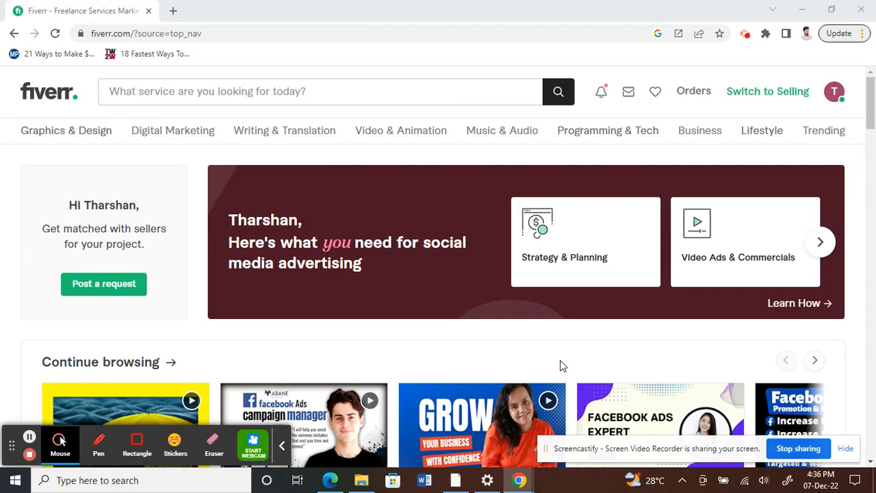
mouse_move(3, 116)
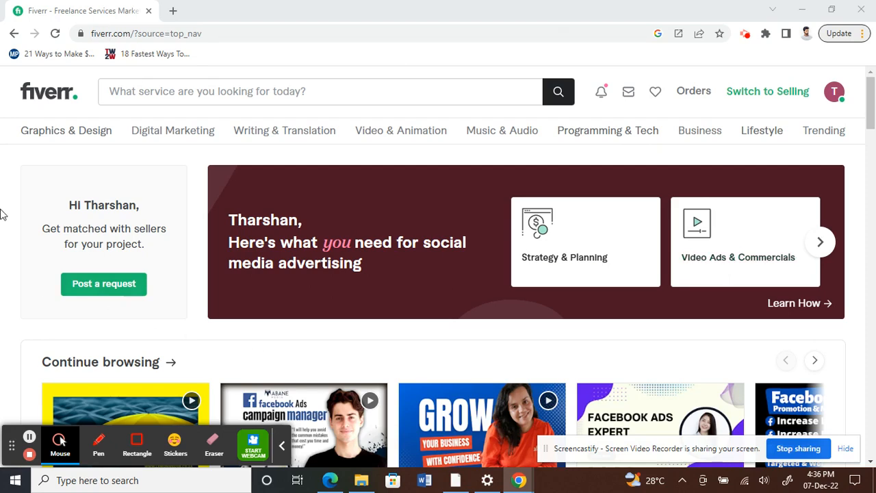
mouse_move(488, 55)
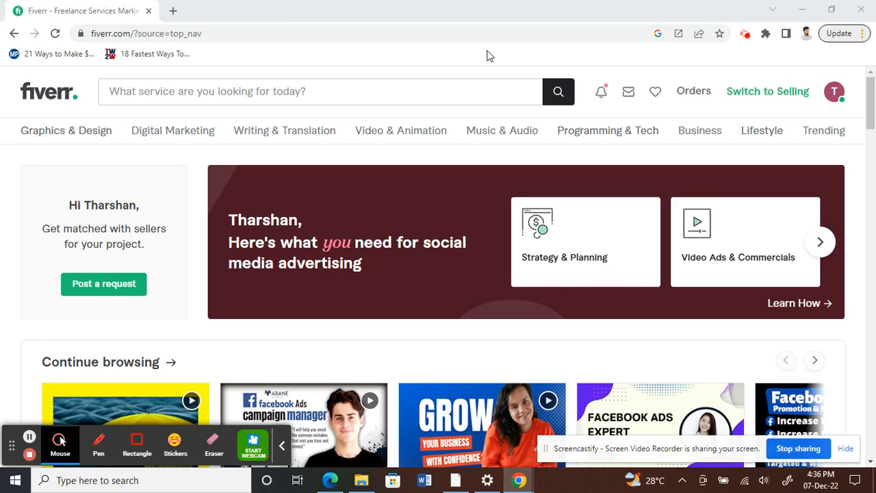
mouse_move(840, 90)
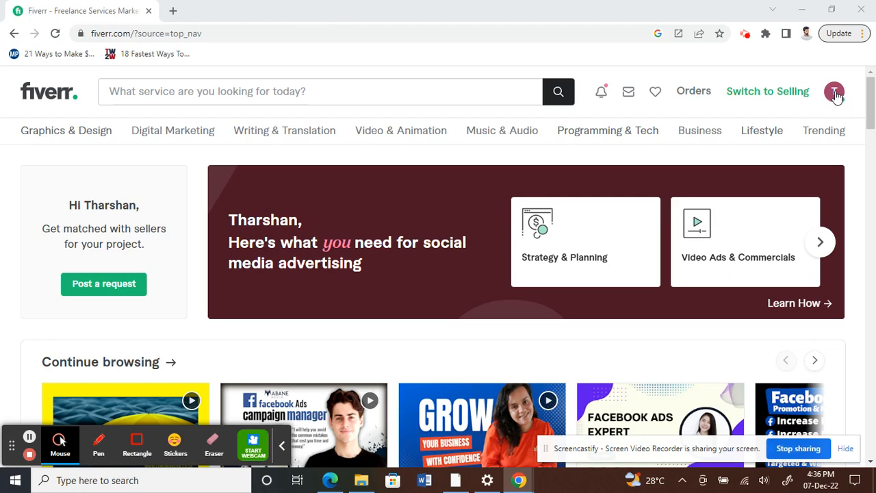
- Go to the account's own seller profile and reach the Available row
left_click(838, 90)
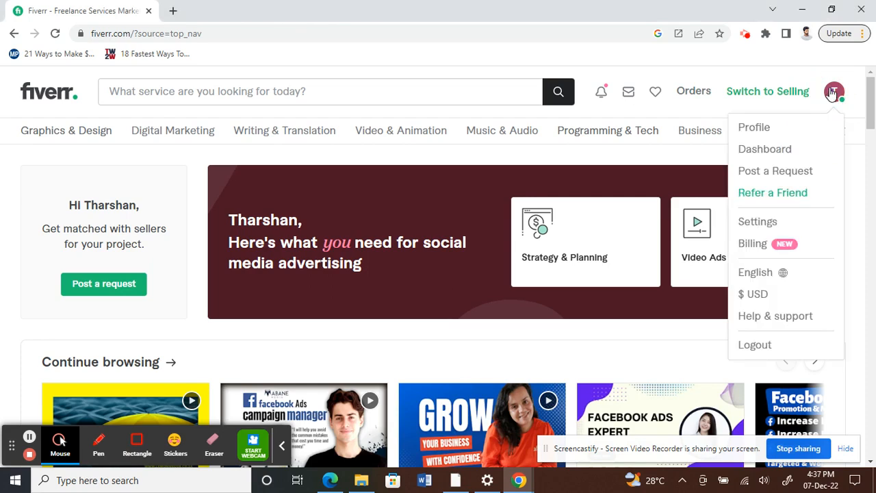
mouse_move(762, 127)
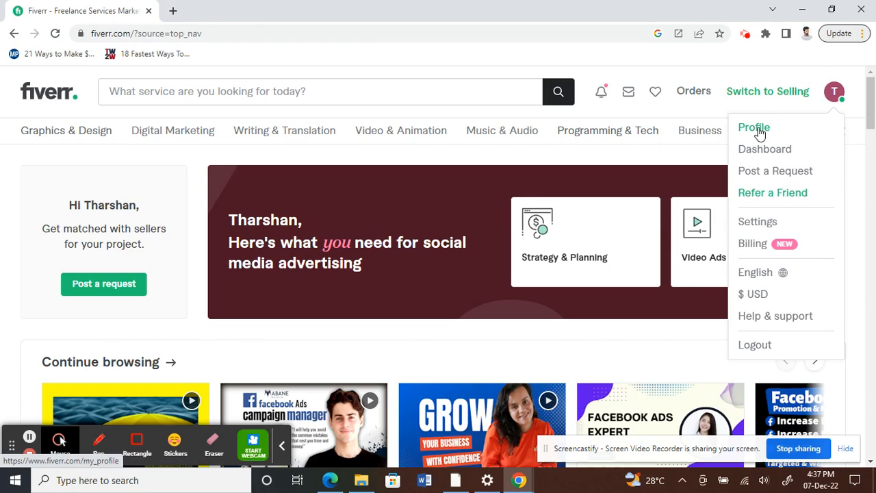
left_click(400, 130)
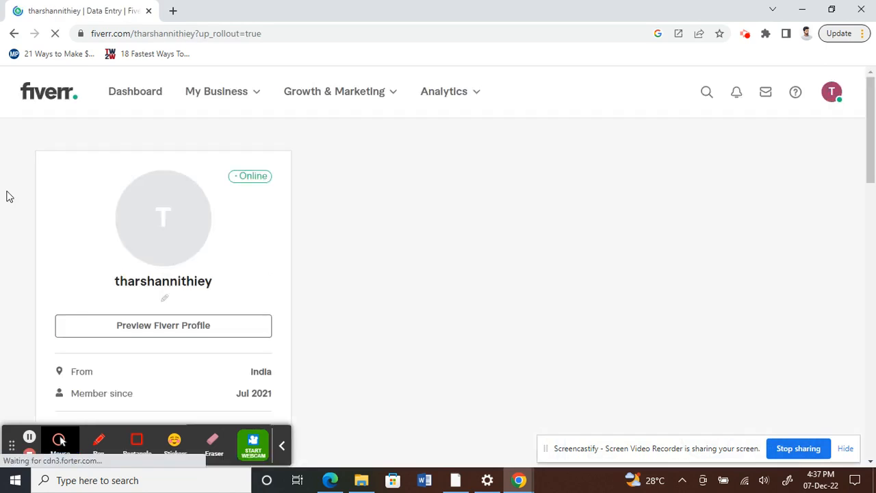
scroll("down", 3)
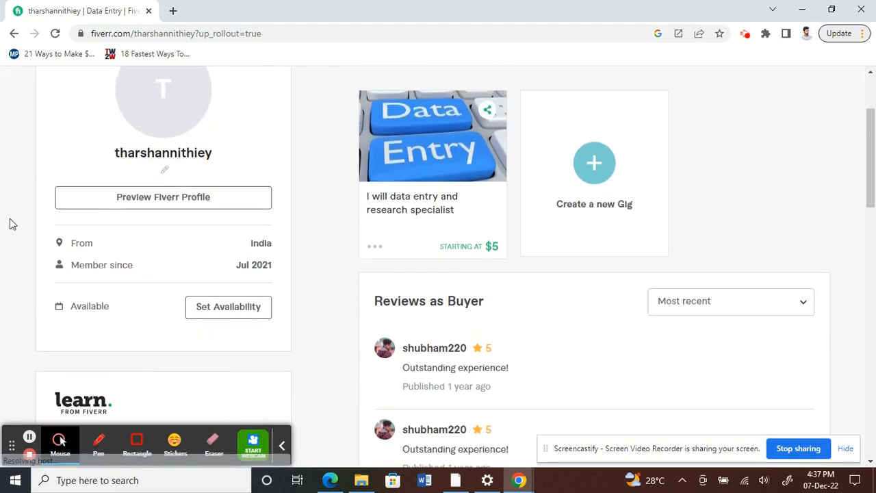
mouse_move(178, 90)
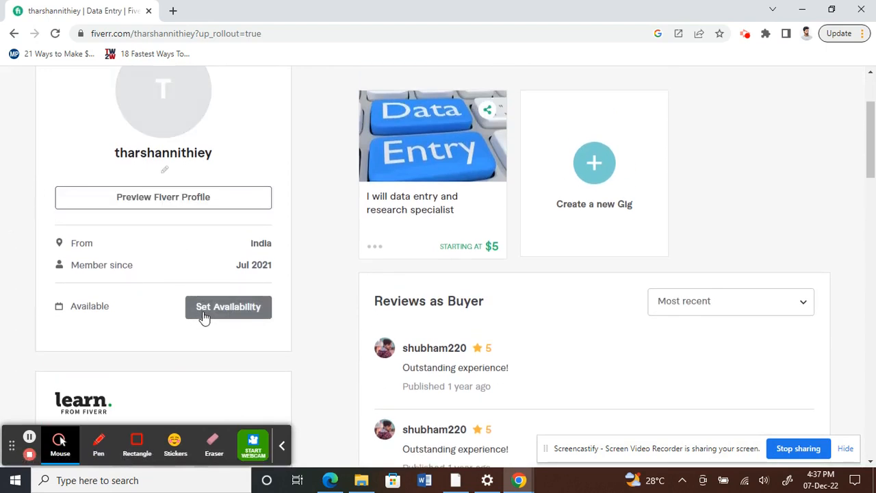
mouse_move(212, 312)
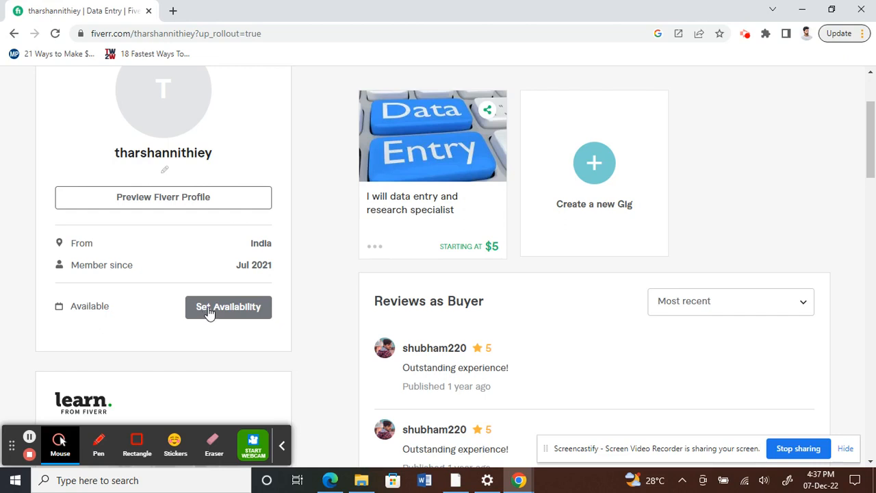
- Mark unavailability from Dec 7 to Dec 8, 2022 and begin the buyer message
left_click(227, 307)
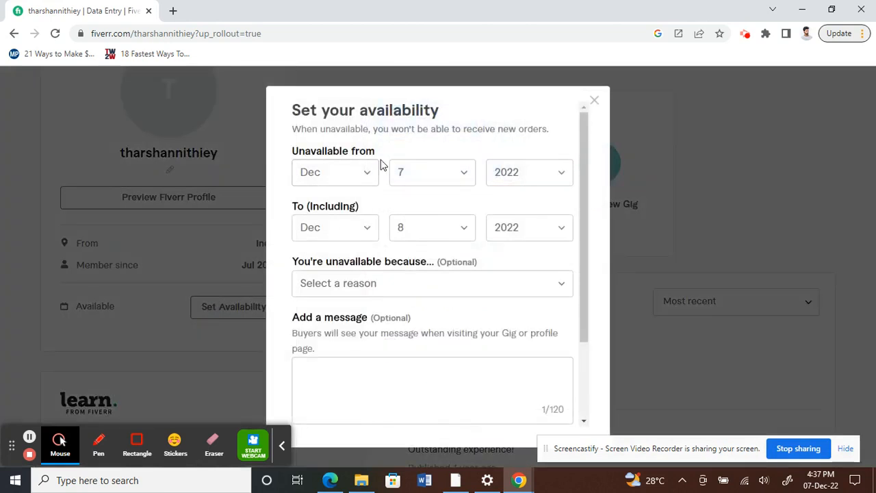
mouse_move(331, 180)
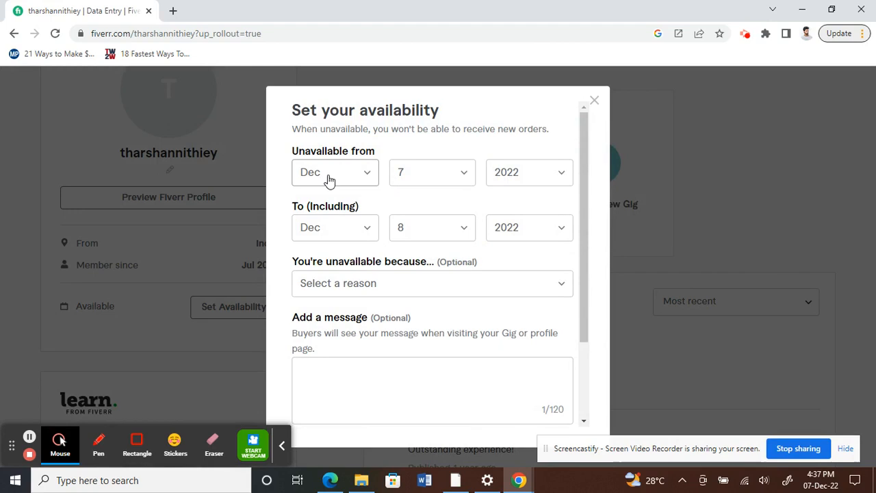
mouse_move(336, 178)
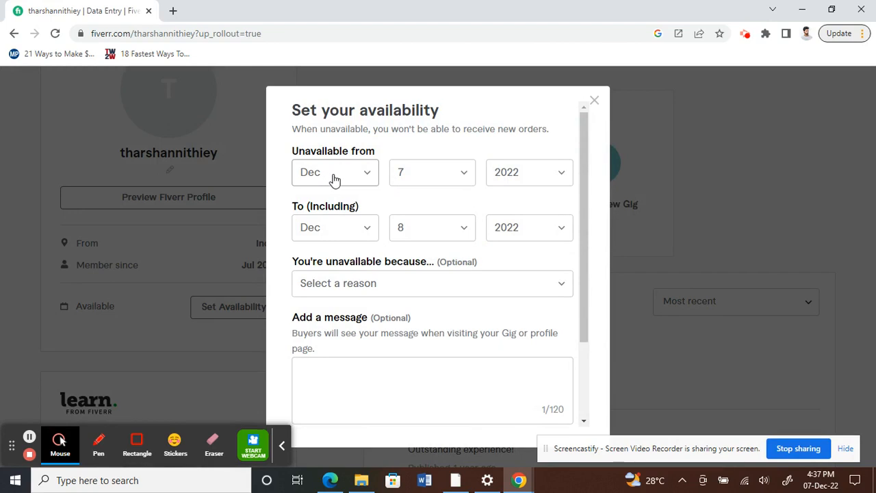
mouse_move(325, 175)
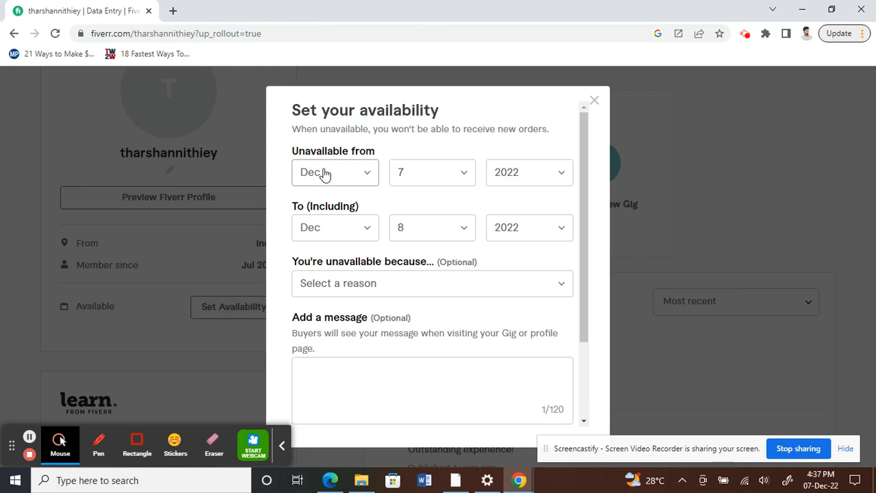
mouse_move(337, 202)
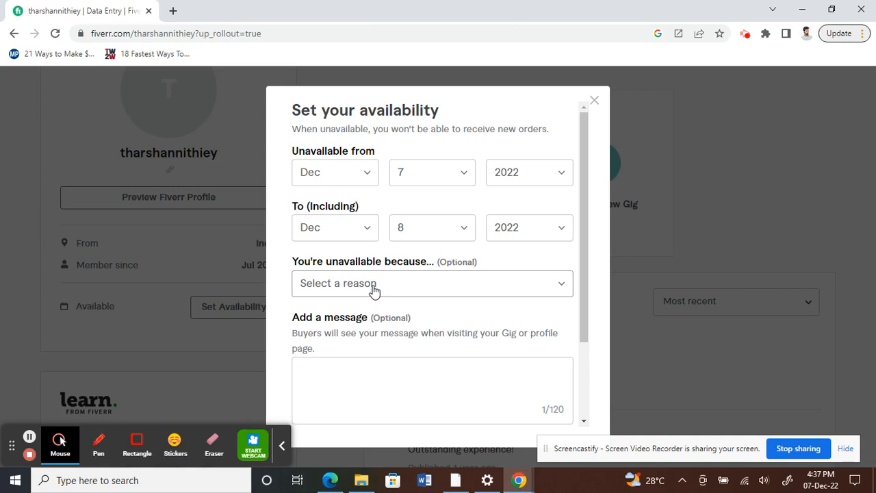
scroll("down", 3)
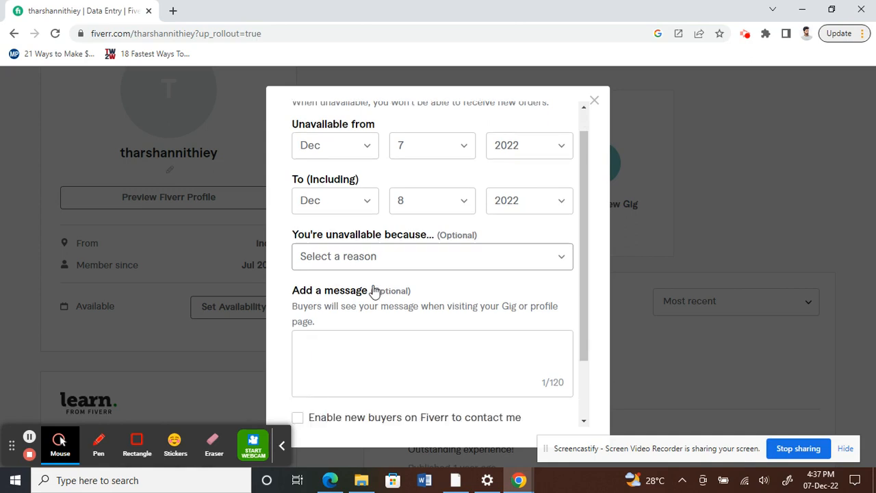
scroll("down", 3)
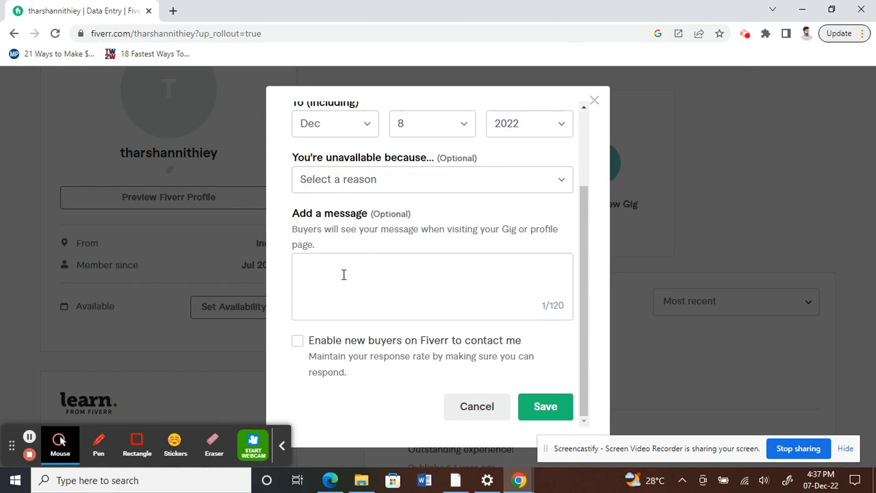
left_click(329, 271)
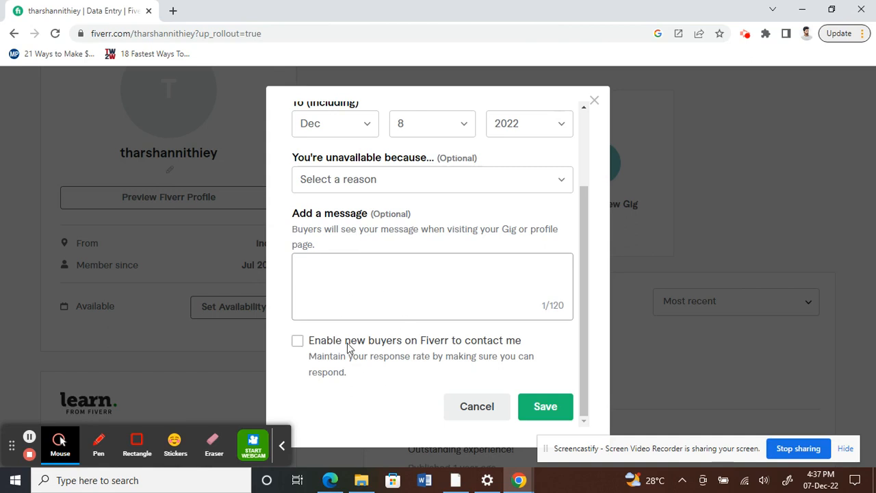
mouse_move(315, 354)
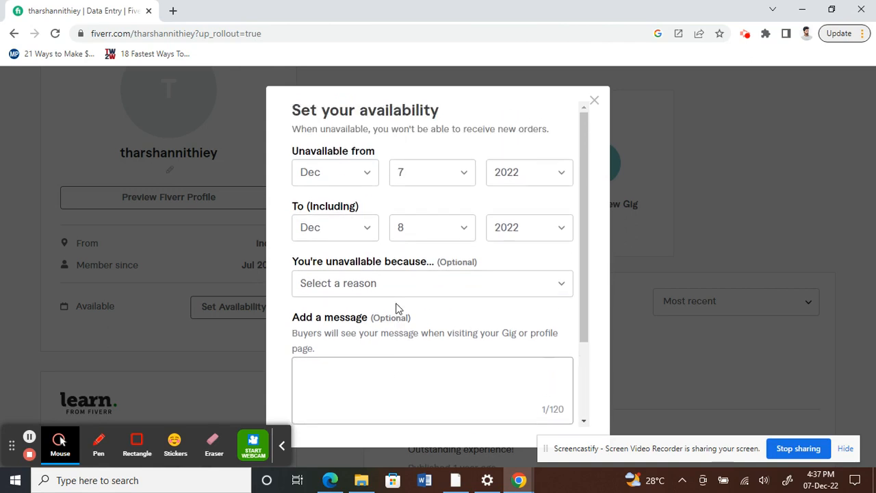
scroll("down", 3)
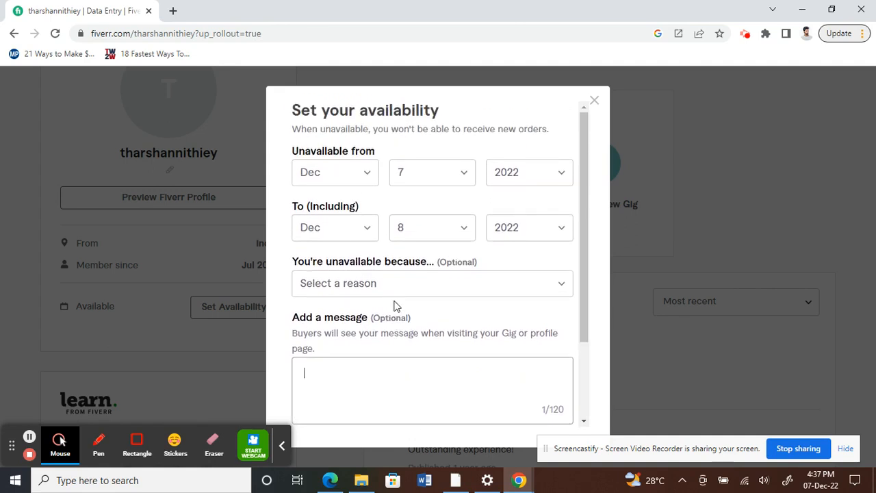
mouse_move(364, 180)
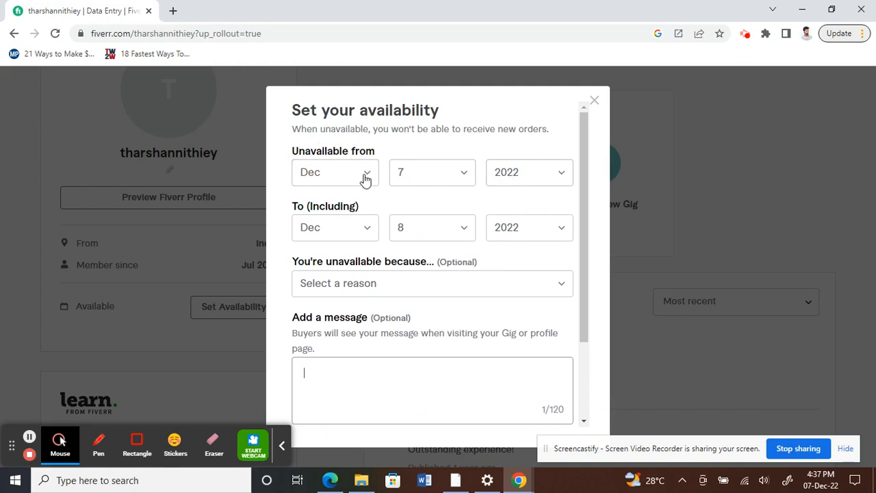
scroll("down", 3)
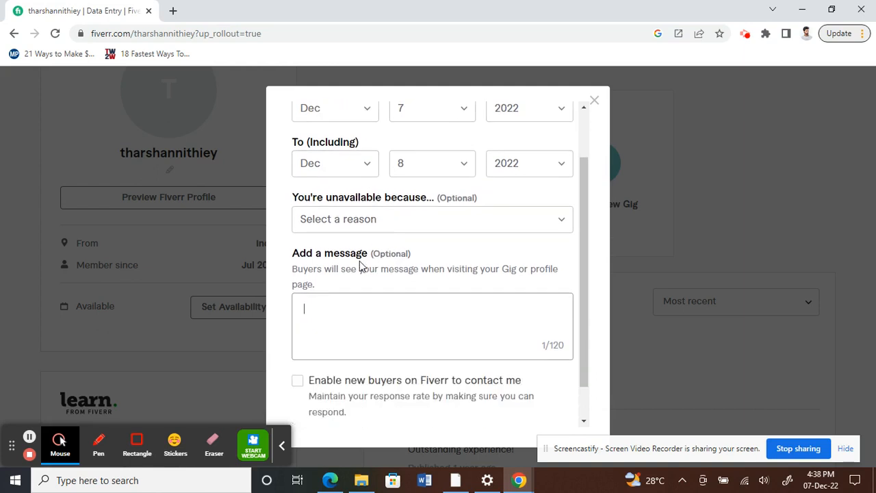
scroll("down", 3)
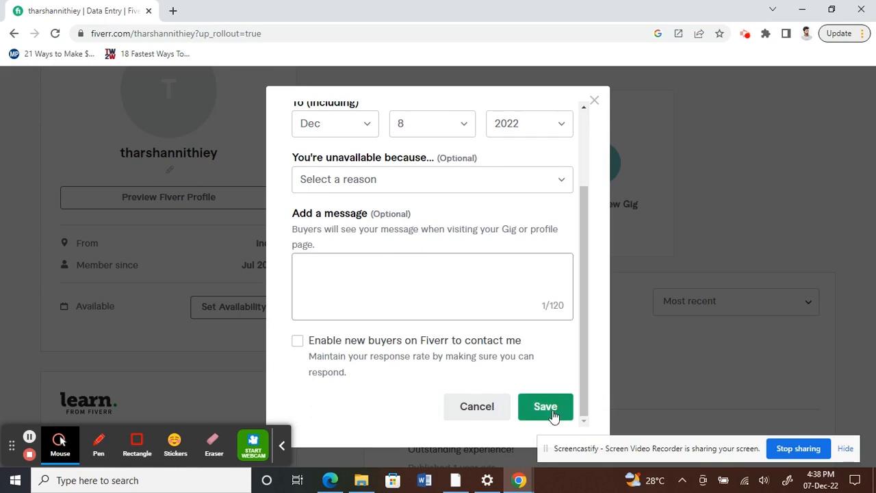
mouse_move(597, 452)
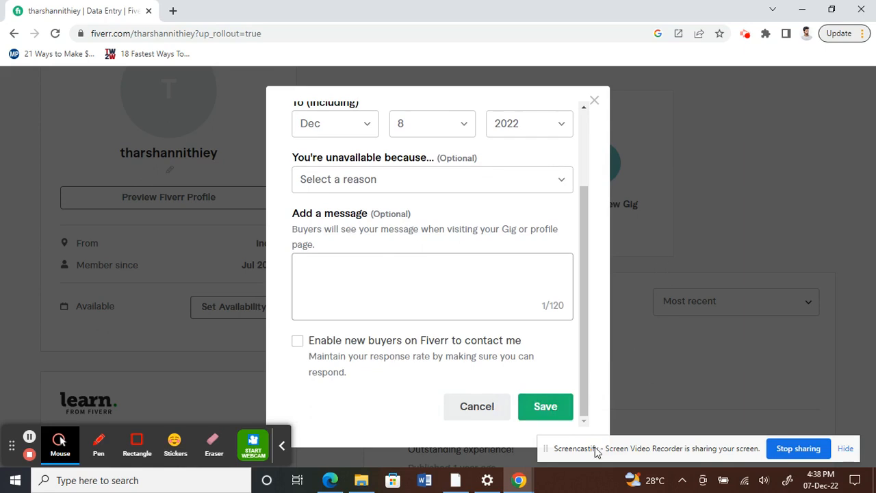
mouse_move(706, 200)
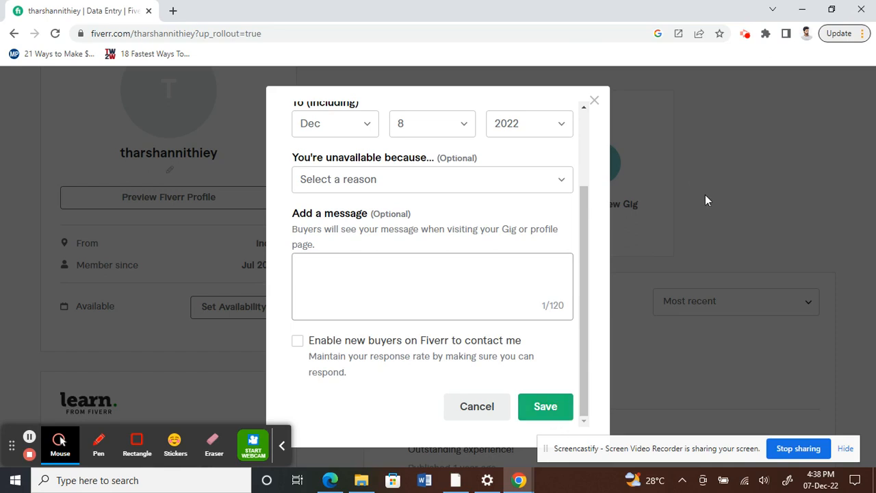
mouse_move(592, 101)
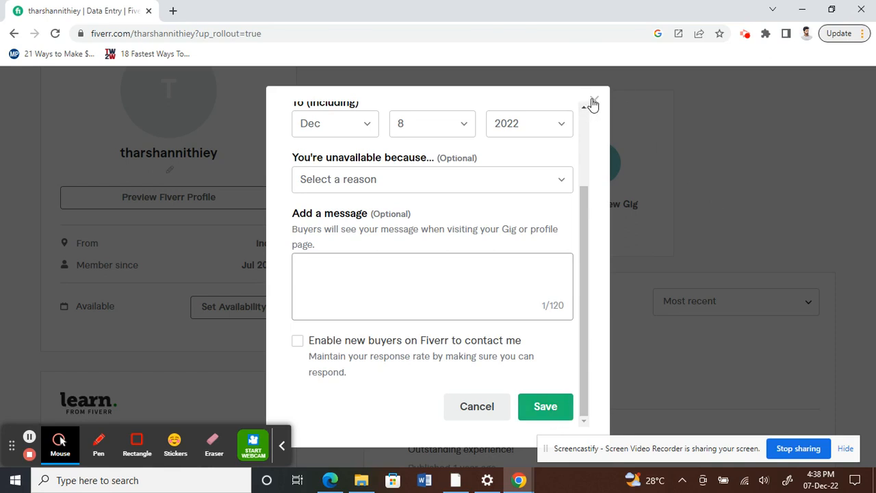
left_click(432, 288)
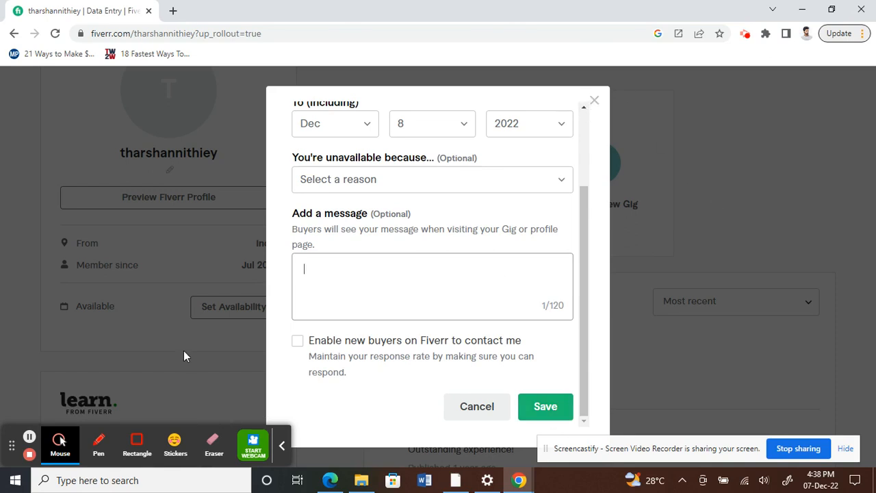
mouse_move(80, 419)
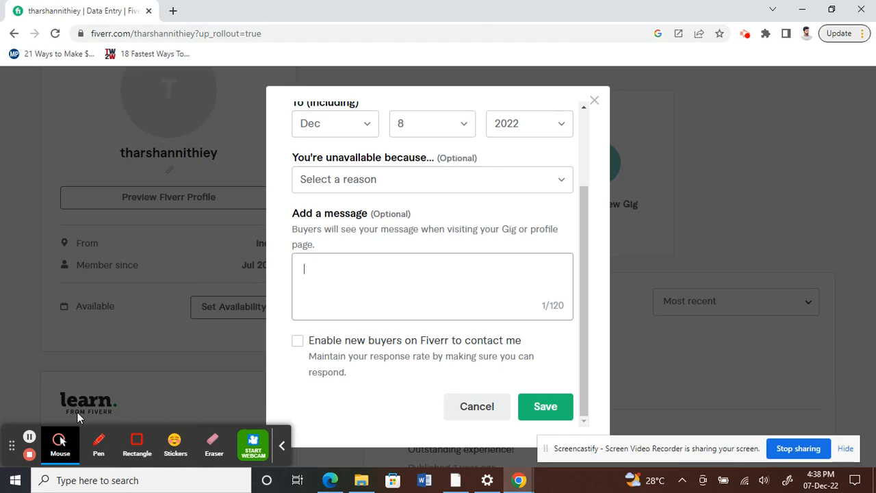